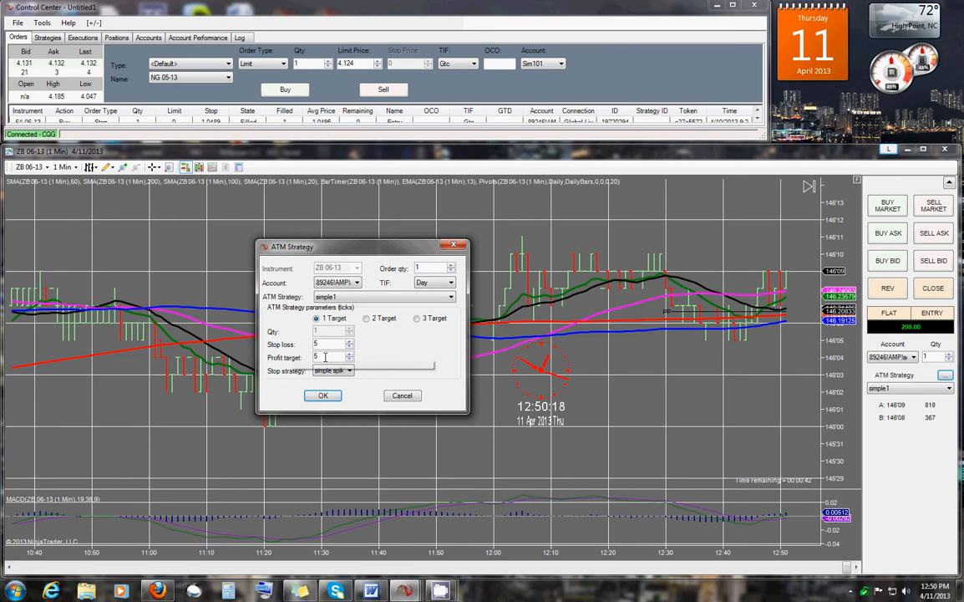
- Keep simple spike as the stop strategy of the simple1 ATM template and confirm
click(350, 370)
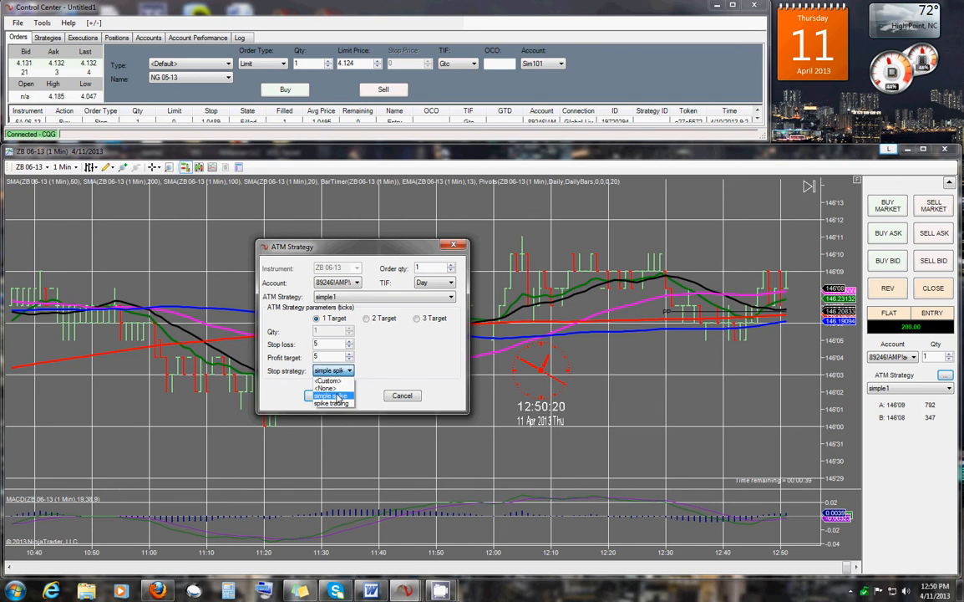
click(330, 395)
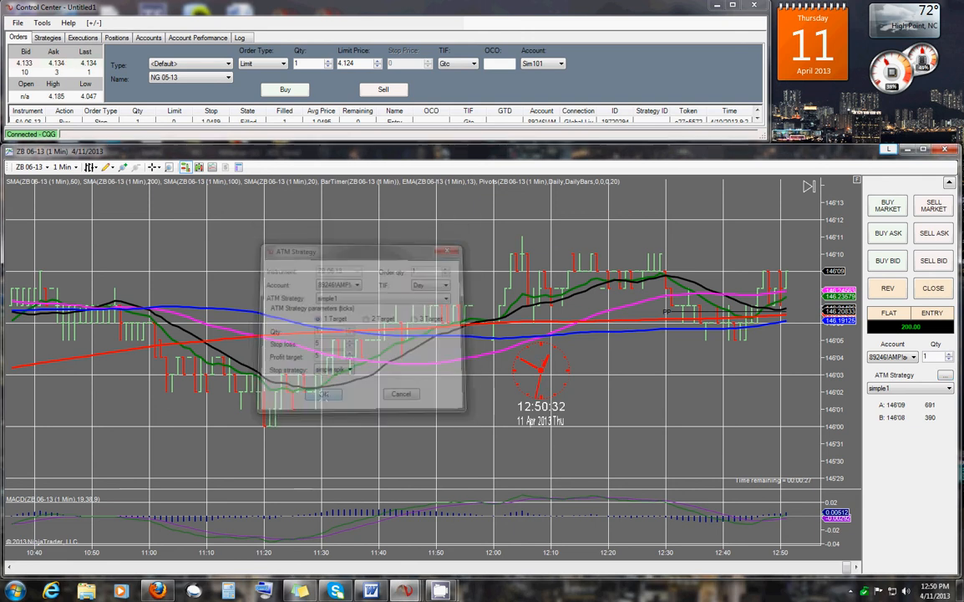
- Place a buy stop at 146'13 and a sell stop at 146'07 on ZB 06-13 with the ATM strategy
click(324, 393)
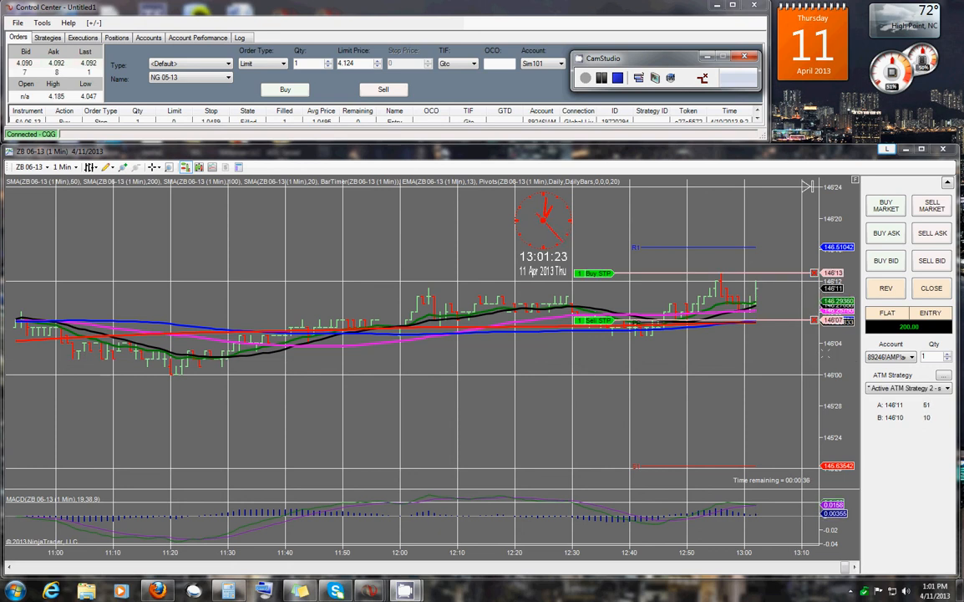
- Let the sell stop fill at 146'03 and the stop exit at 146'08, returning Chart Trader to flat
click(932, 288)
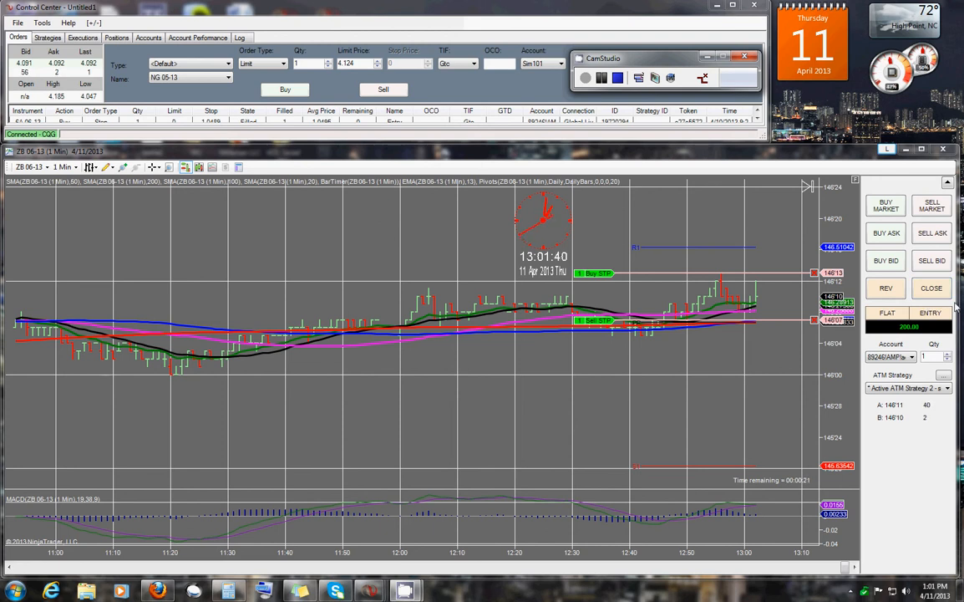
click(930, 312)
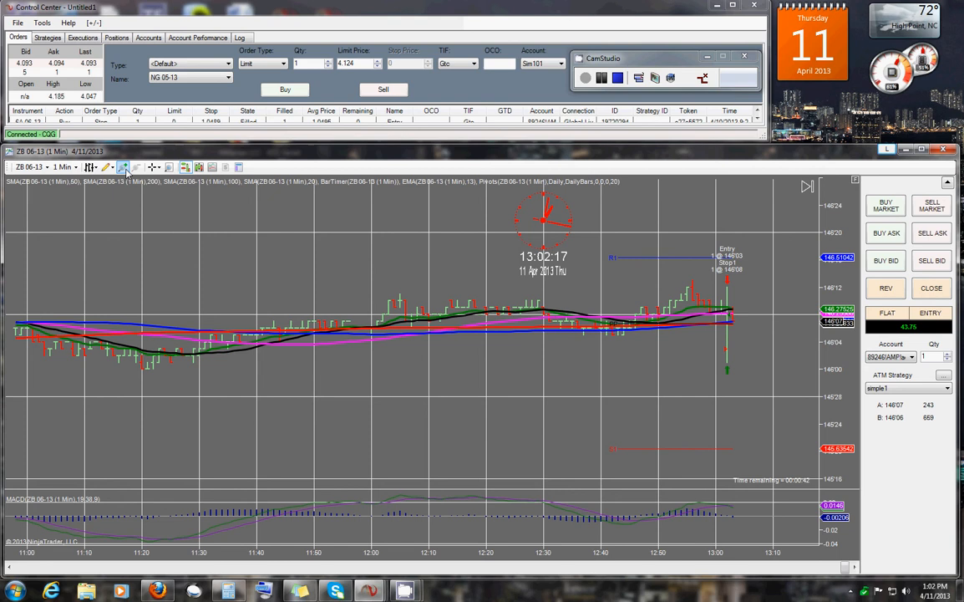
mouse_move(123, 167)
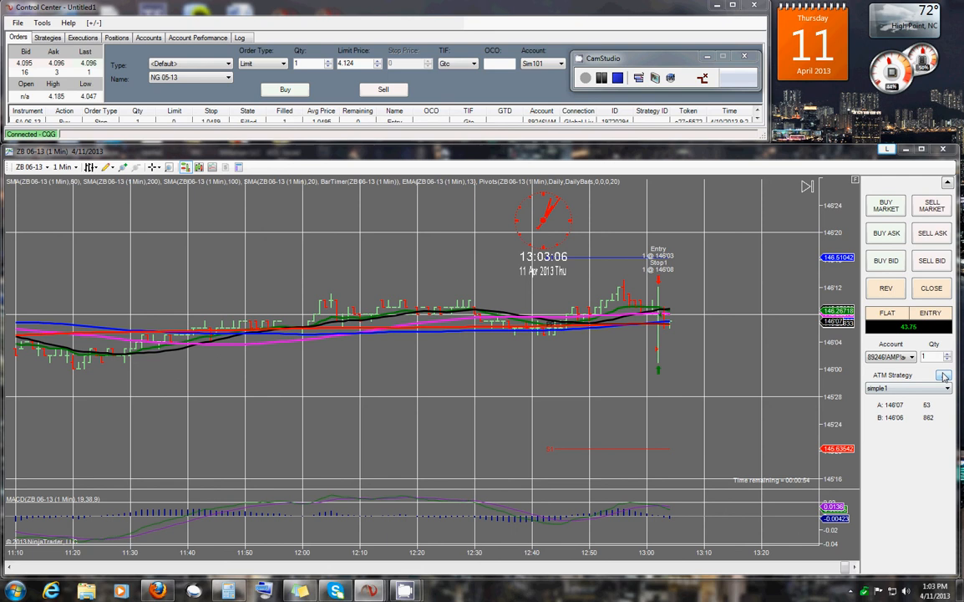
- Show simple1's stop strategy settings: auto breakeven at 2-tick trigger plus 1, auto trail zero
click(943, 374)
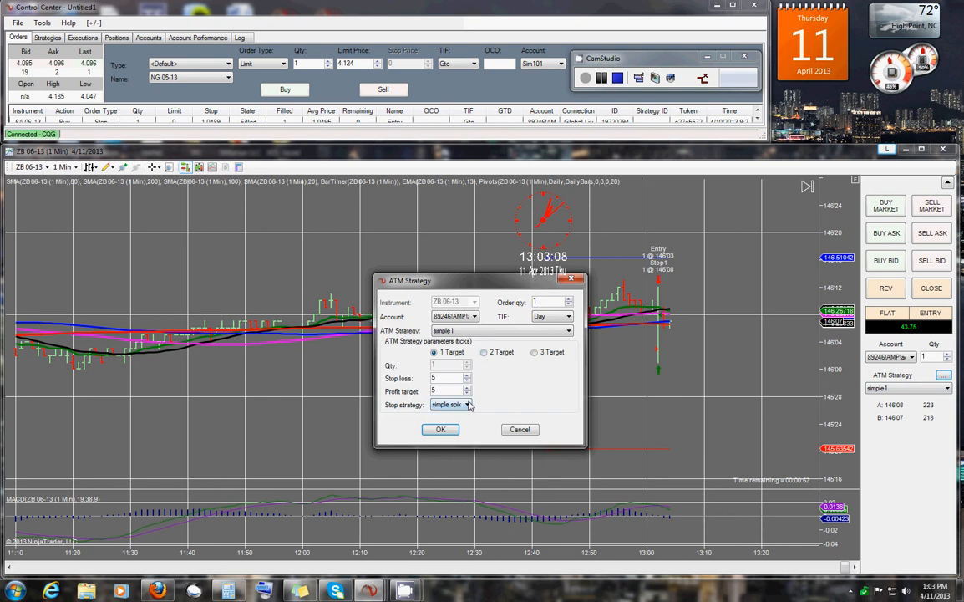
click(469, 404)
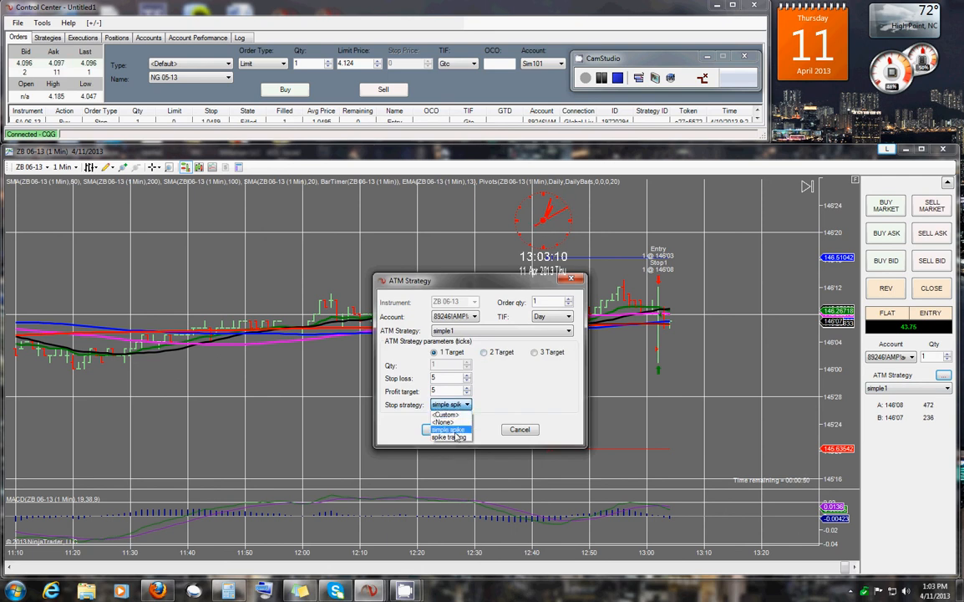
click(448, 429)
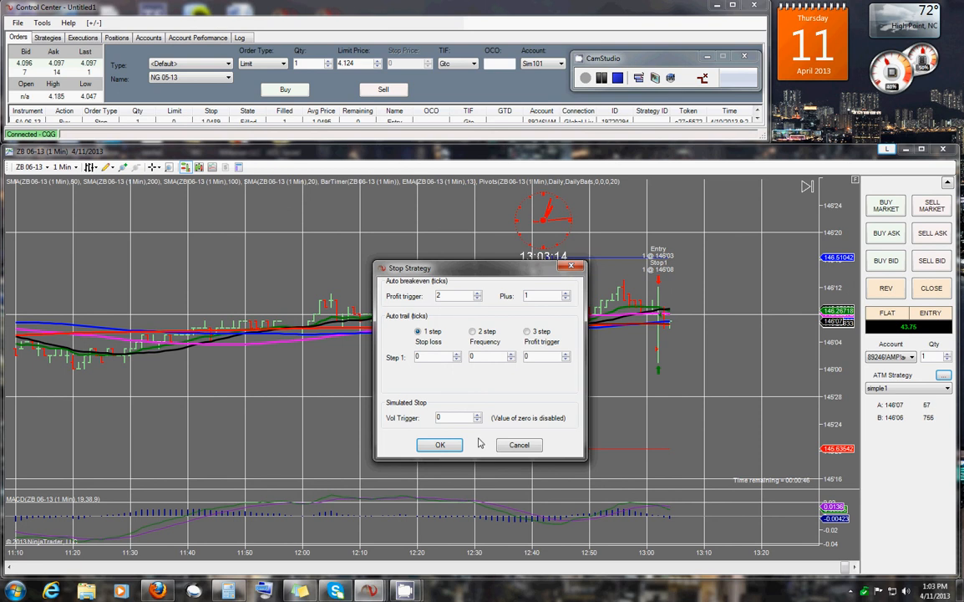
- Dismiss the stop strategy and ATM settings, returning to the ZB 06-13 chart of the flat account
click(440, 443)
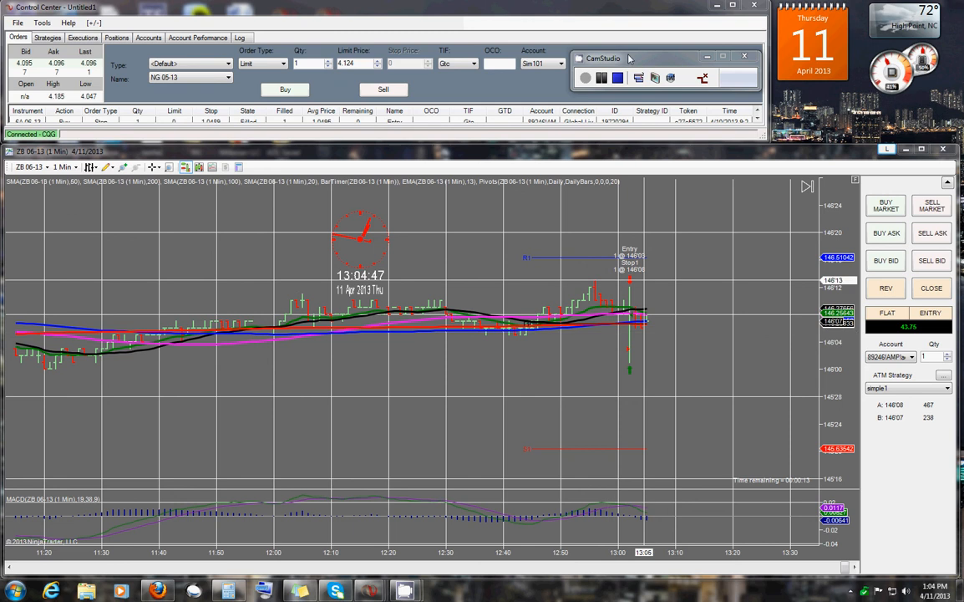
drag(602, 57, 426, 197)
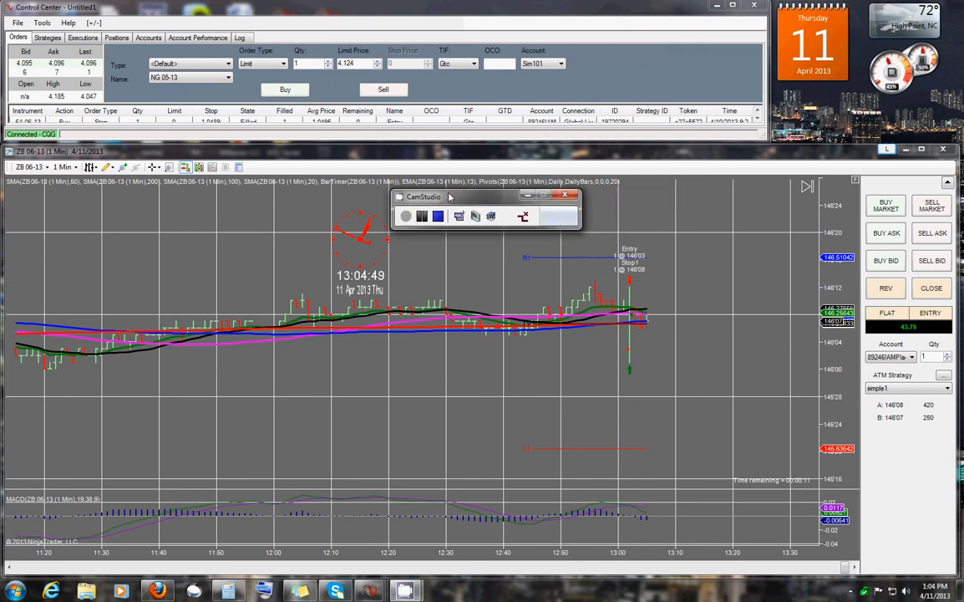